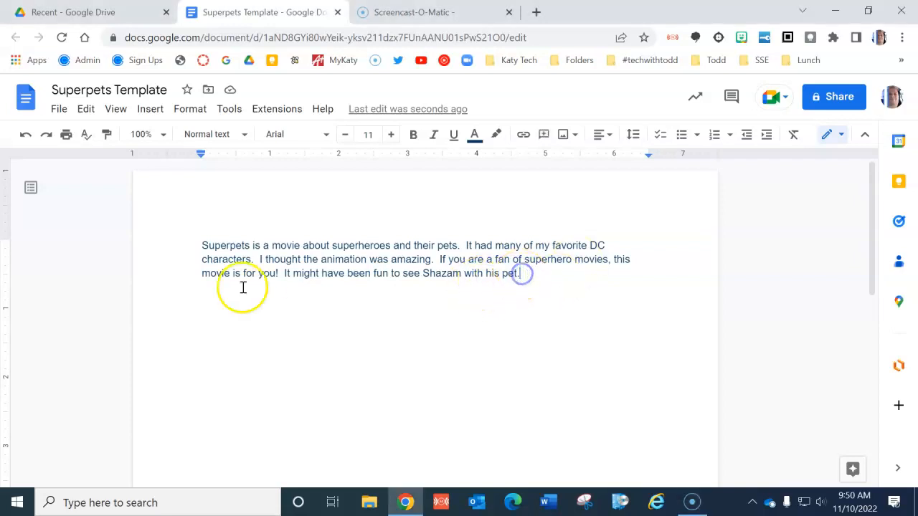
mouse_move(122, 297)
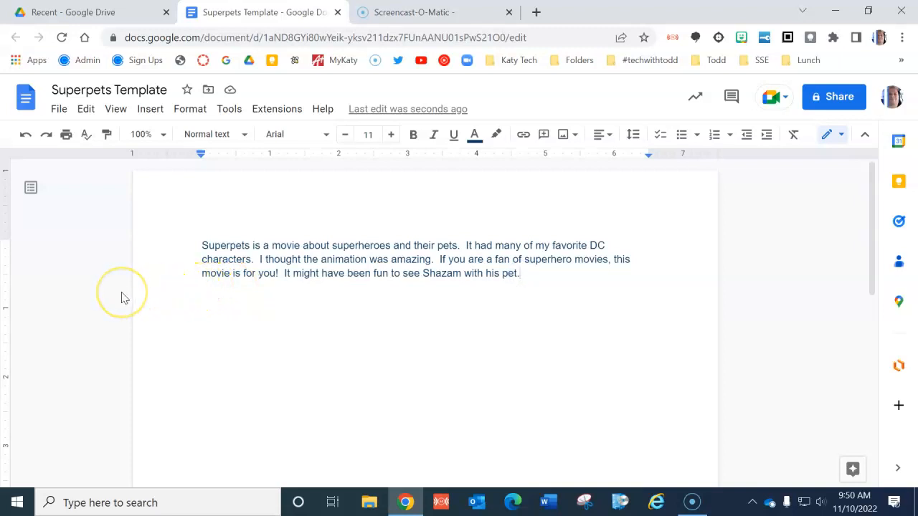
Step: Split the paragraph so 'If you are a fan of superhero movies…' begins a new line
click(519, 272)
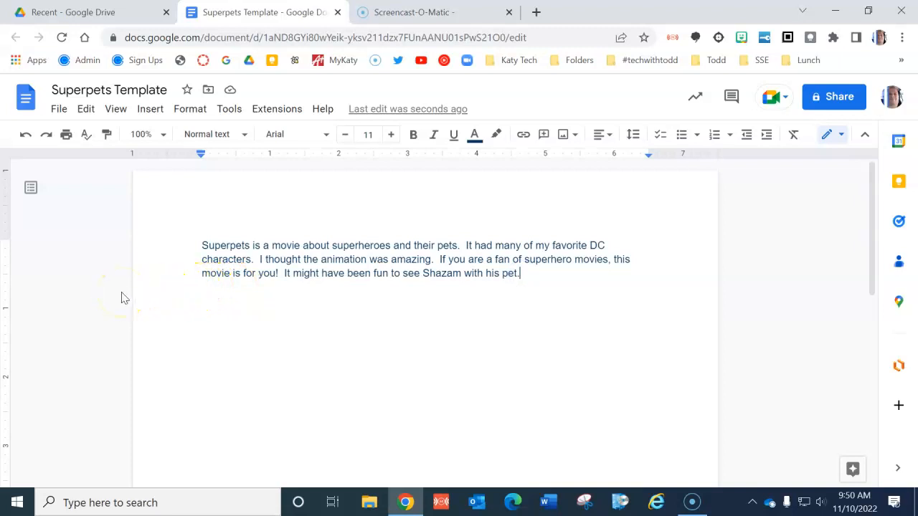
key(enter)
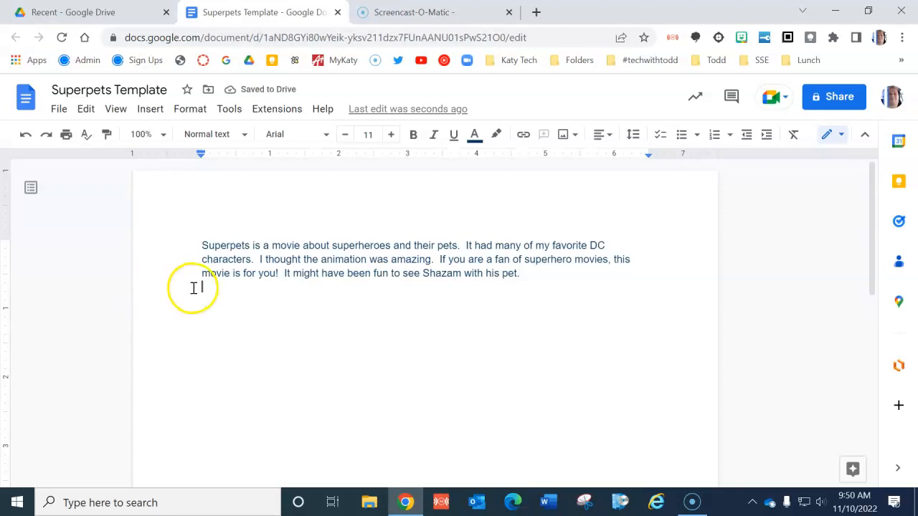
mouse_move(398, 275)
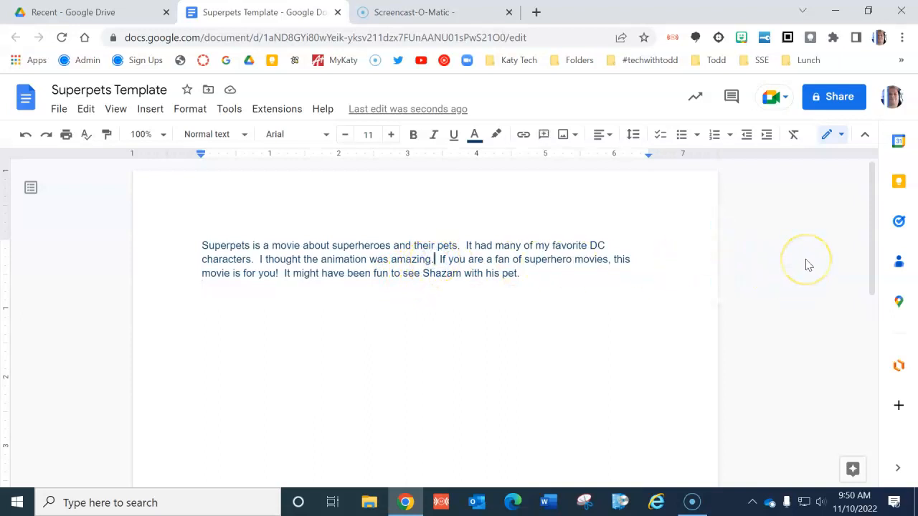
key(Enter)
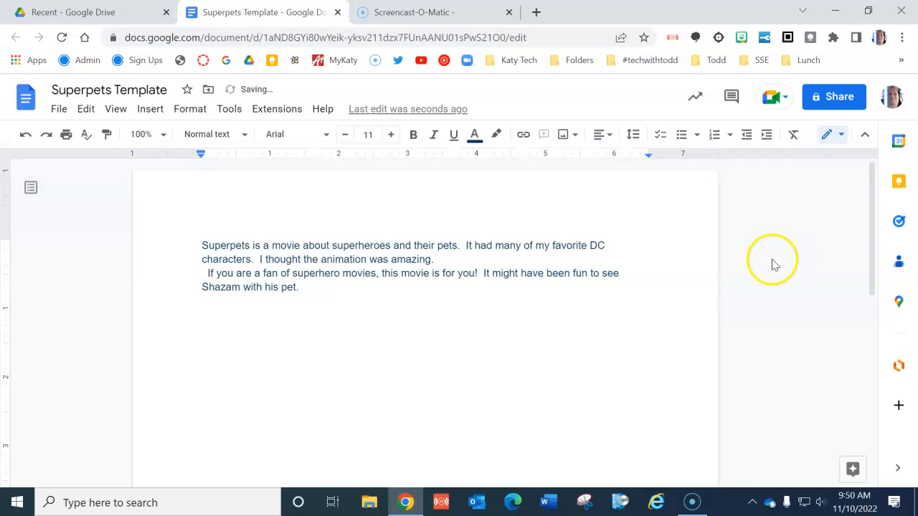
mouse_move(120, 212)
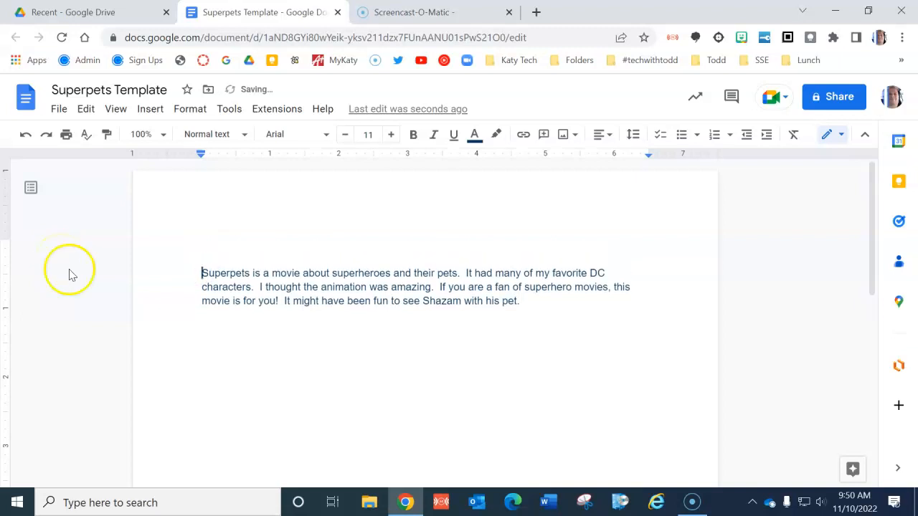
mouse_move(132, 299)
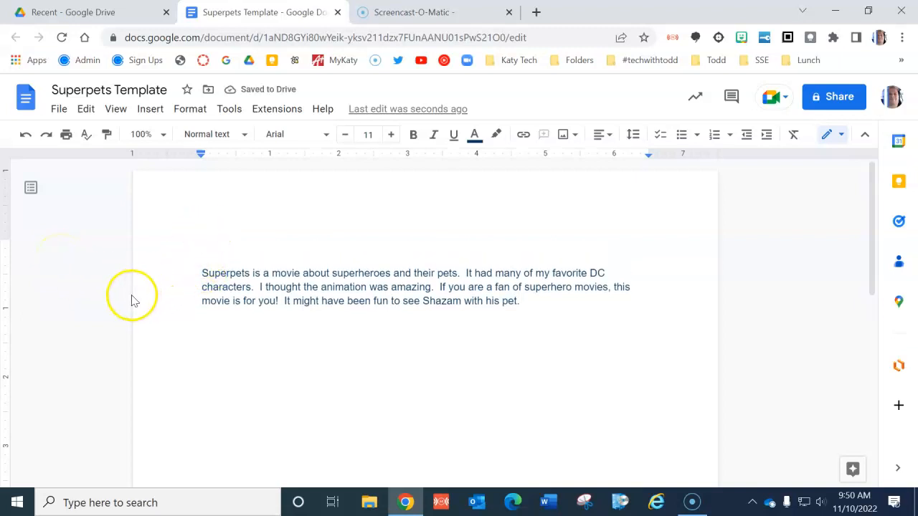
Step: Enter the title text 'Superpets' on the blank line above the review paragraph
text(Superpet)
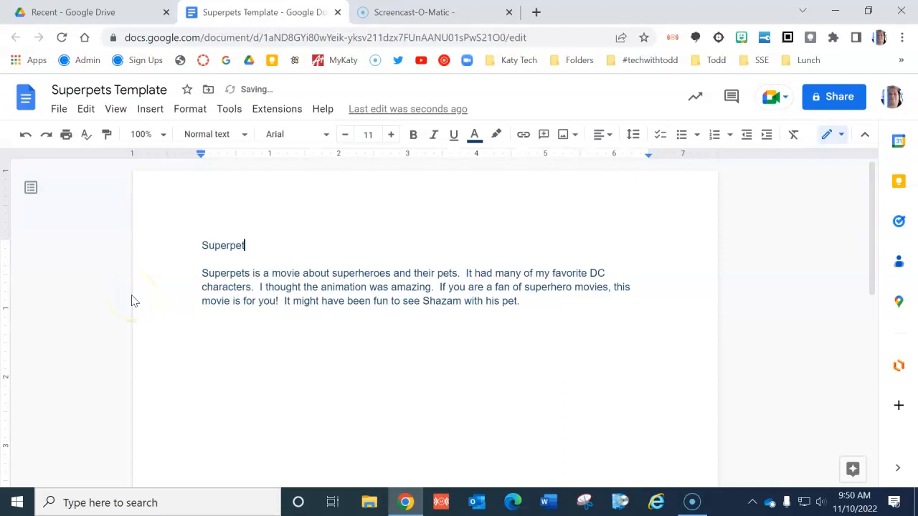
text(s)
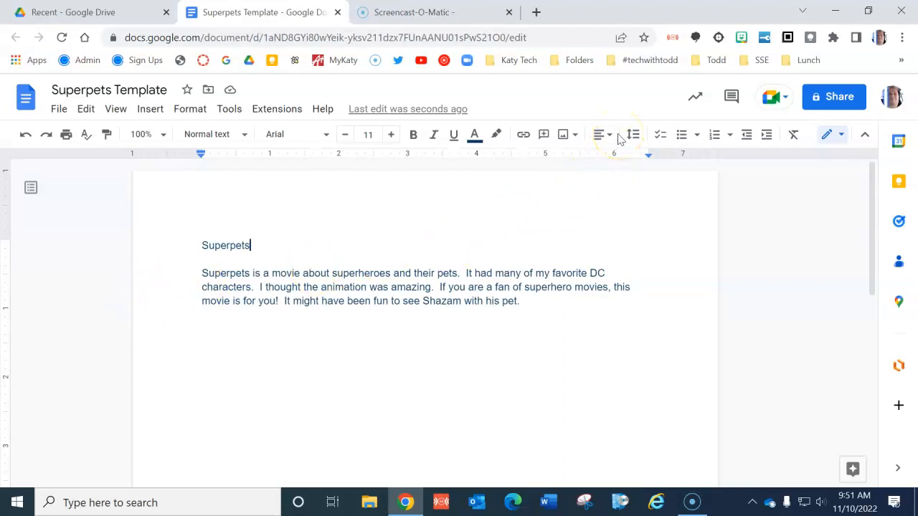
mouse_move(601, 135)
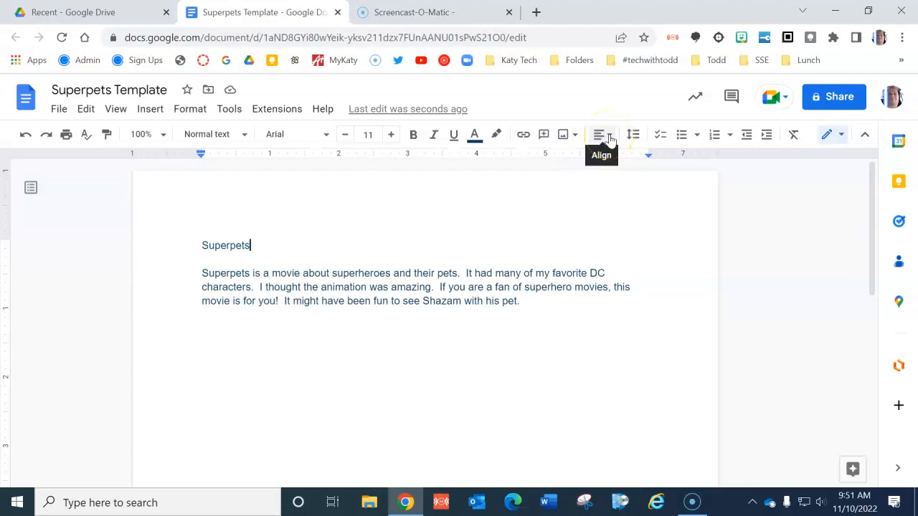
Step: Center-align the 'Superpets' title line from the Align & indent choices
click(602, 135)
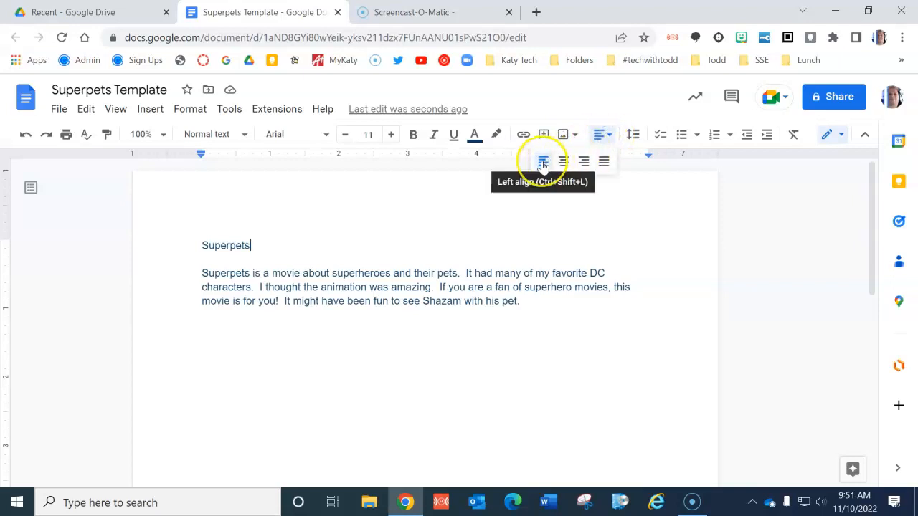
mouse_move(564, 161)
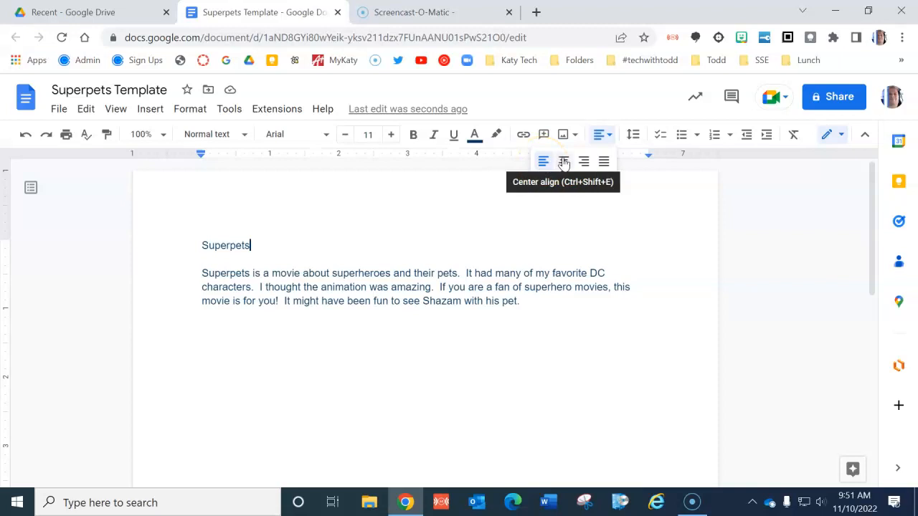
click(564, 161)
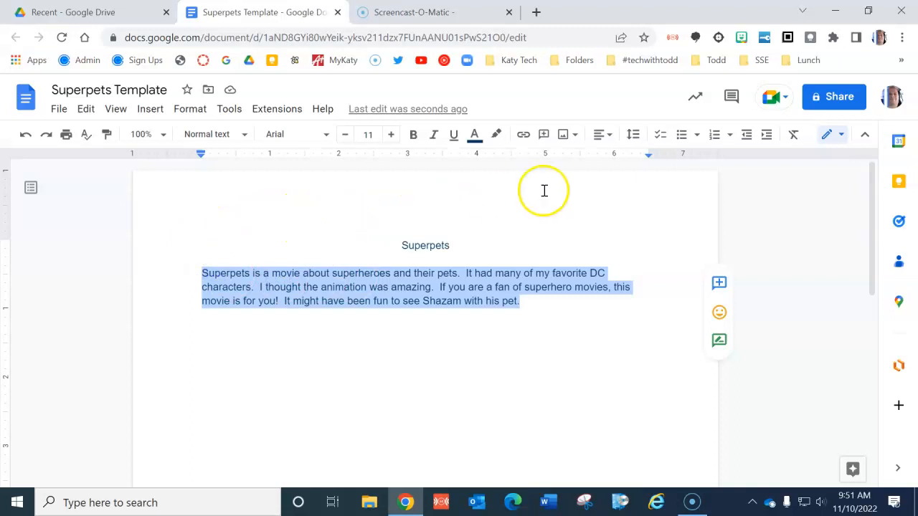
click(601, 135)
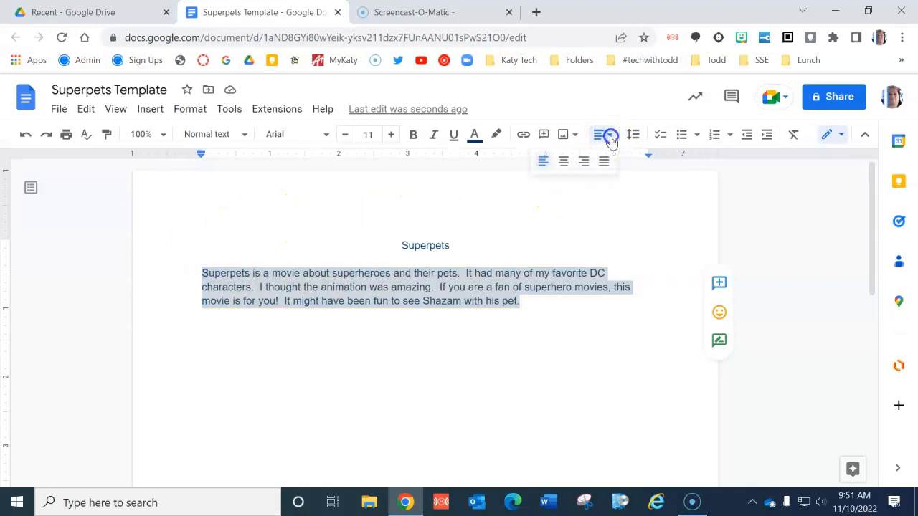
mouse_move(584, 160)
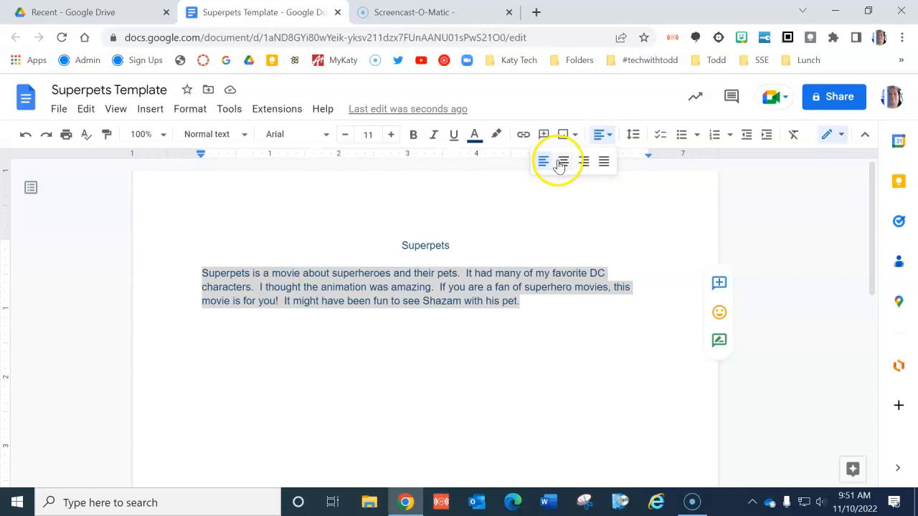
mouse_move(564, 161)
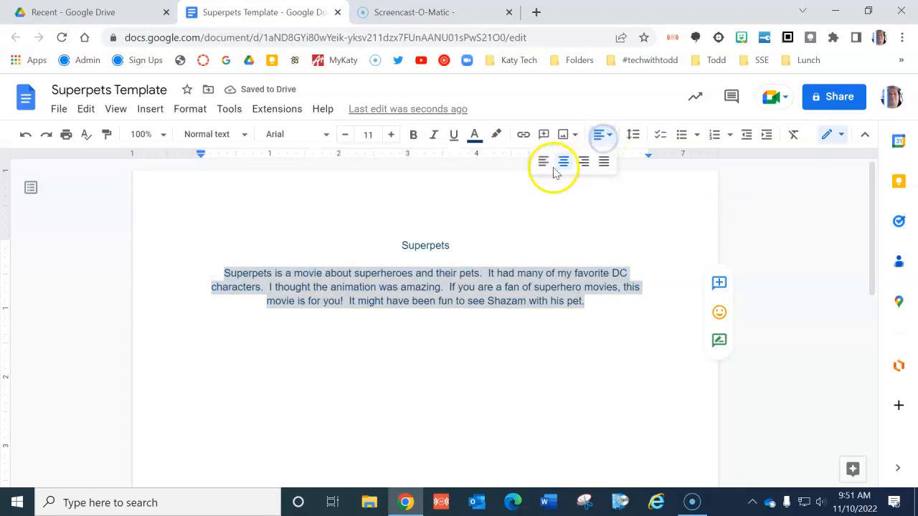
click(542, 162)
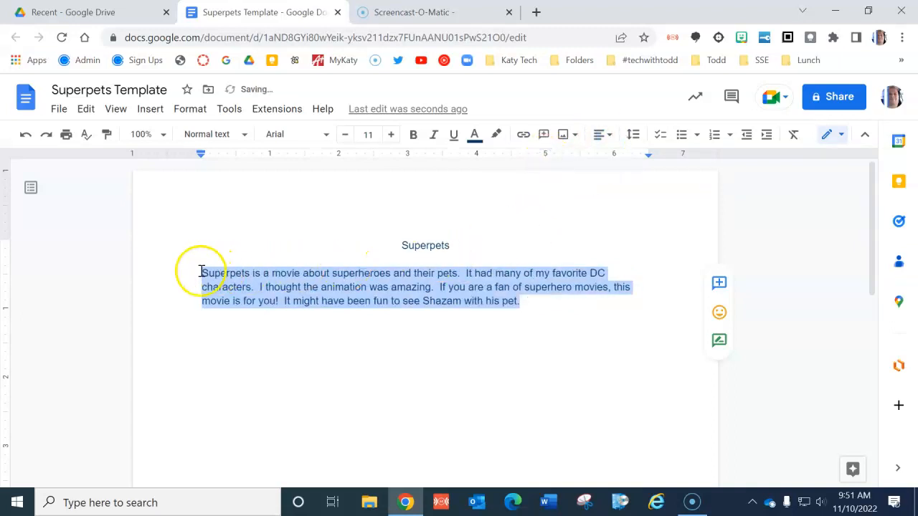
click(415, 256)
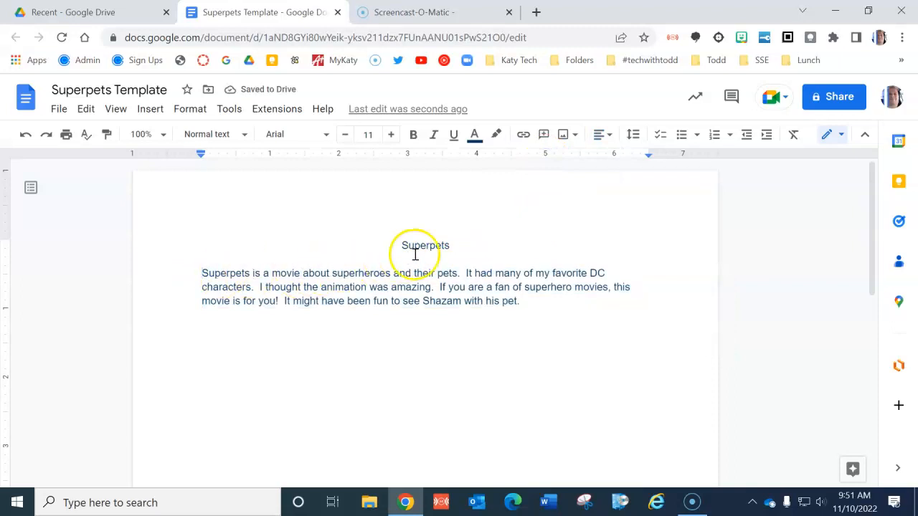
double_click(425, 245)
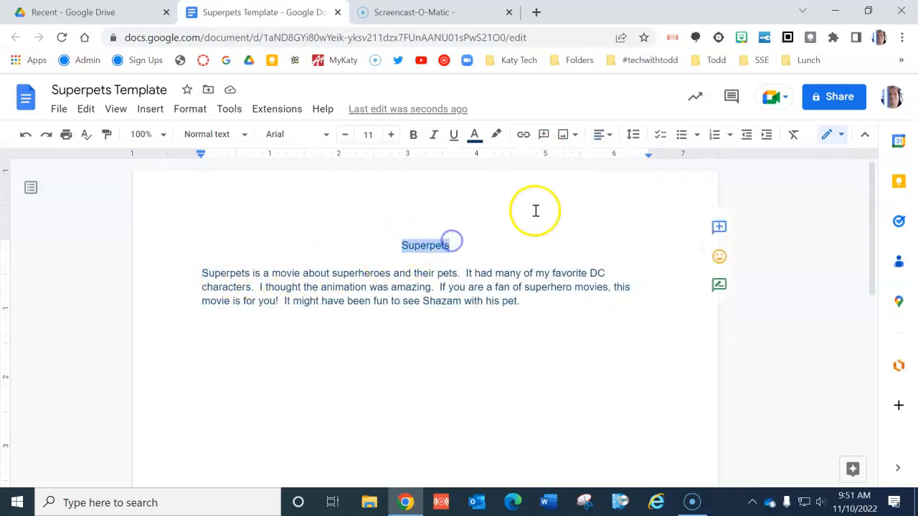